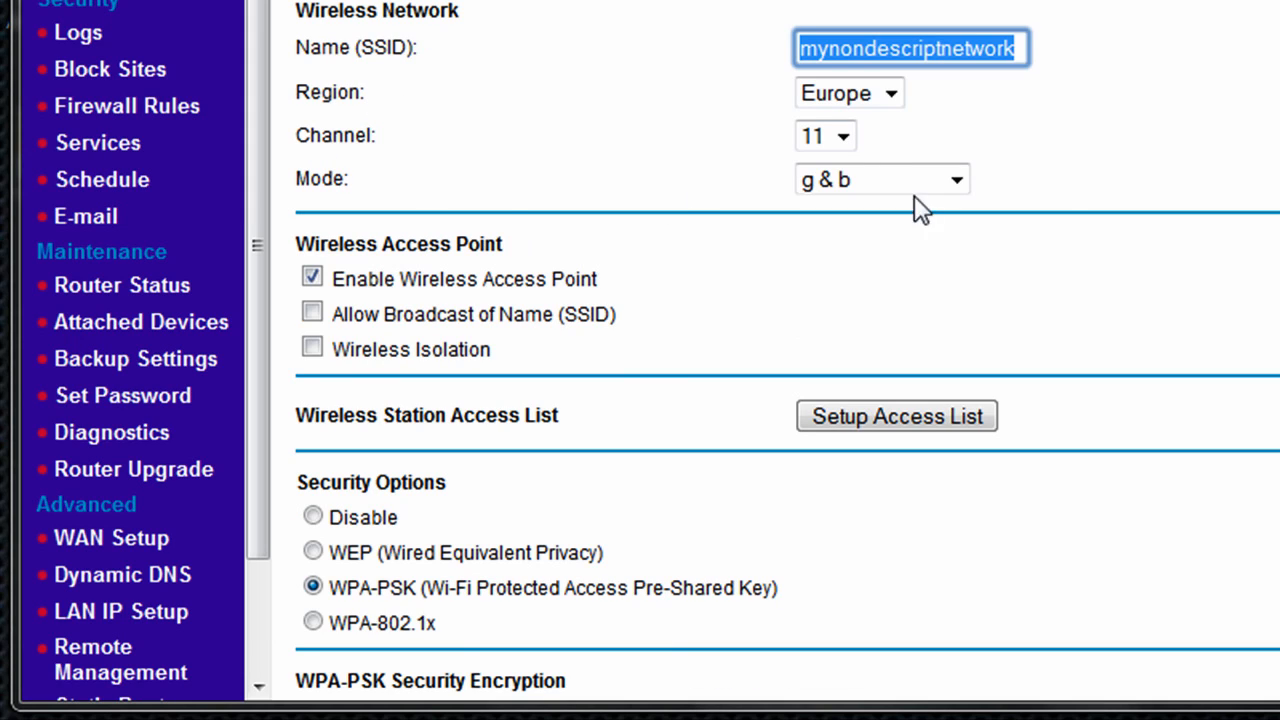
pyautogui.scroll(-3)
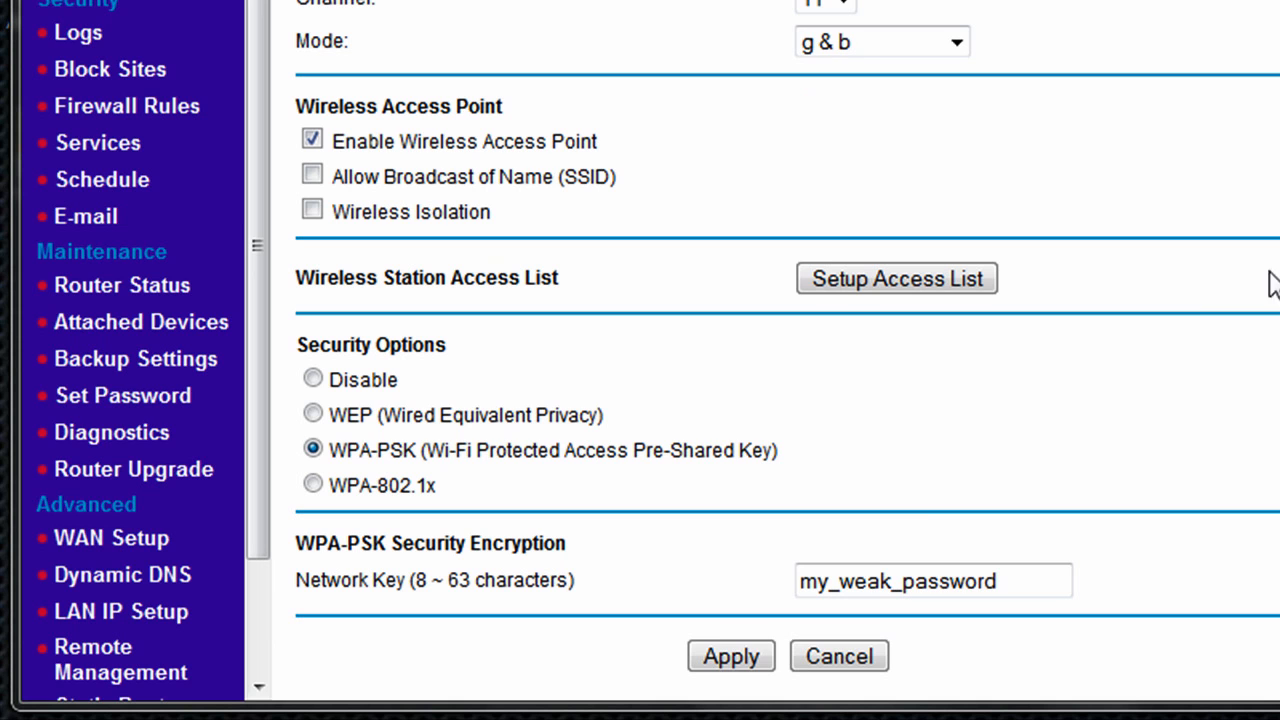
pyautogui.tripleClick(932, 581)
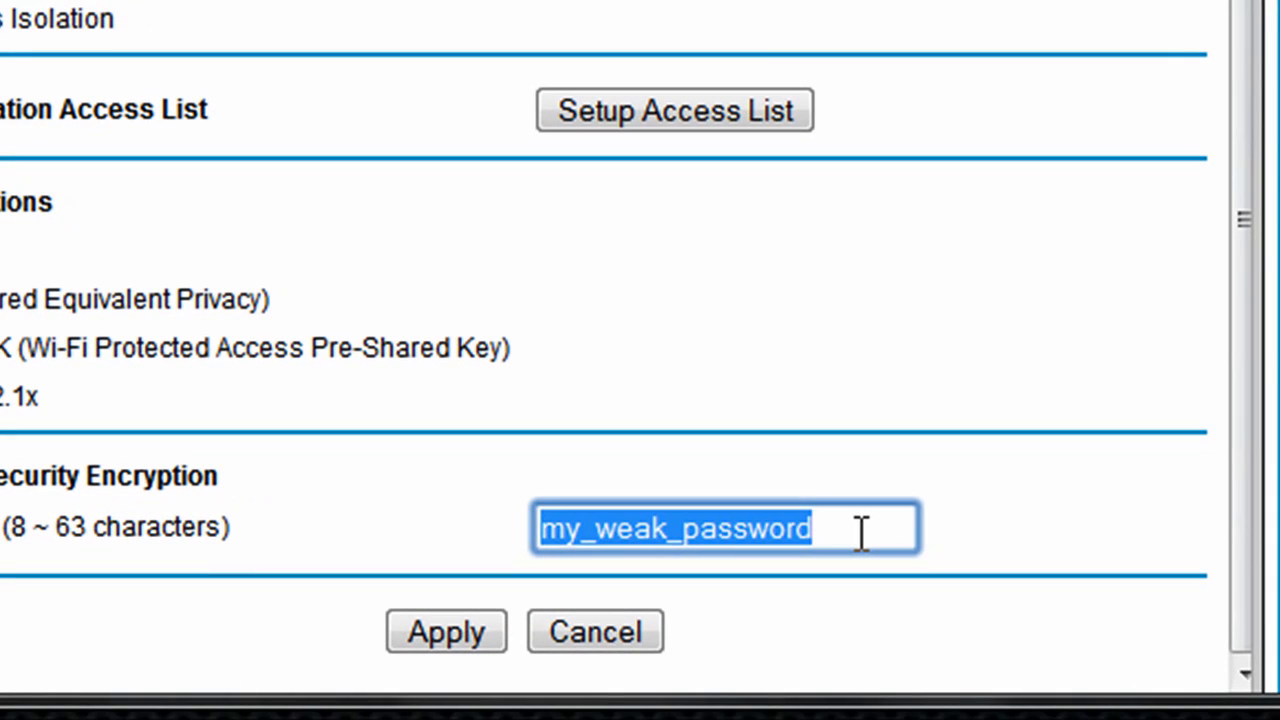
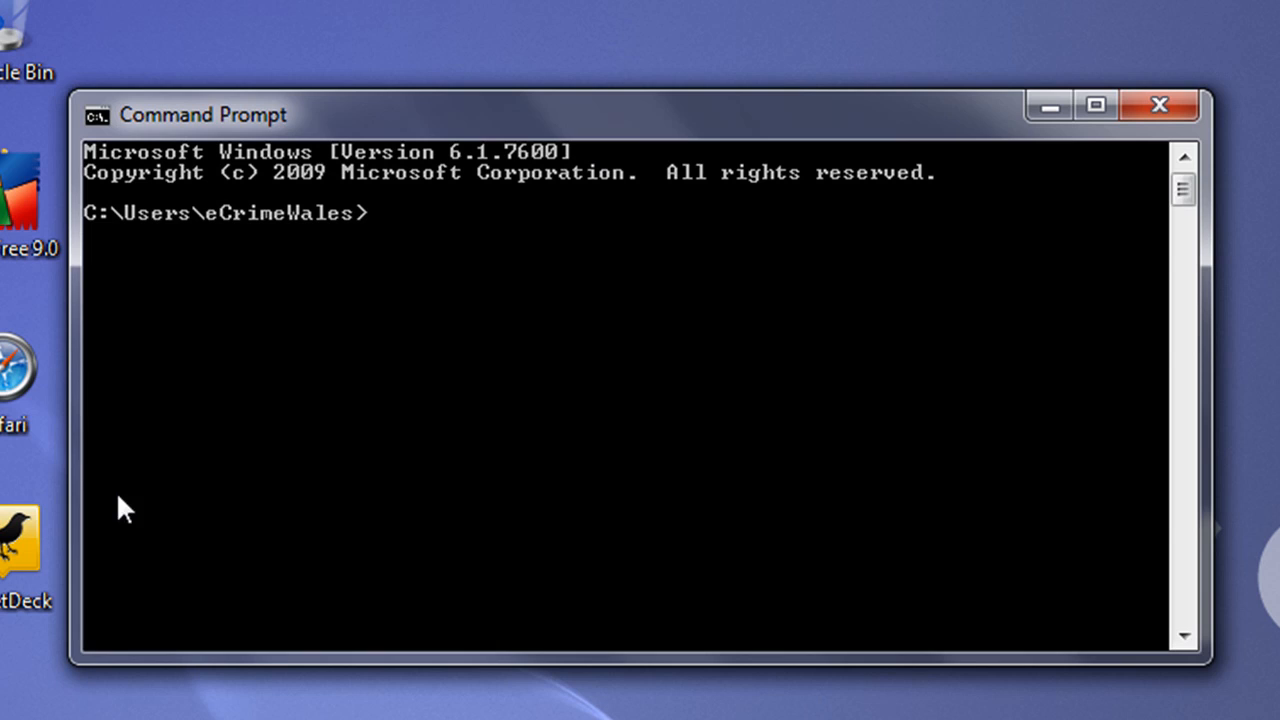
# Run ipconfig in Command Prompt to display the computer's network details.
pyautogui.write('i')
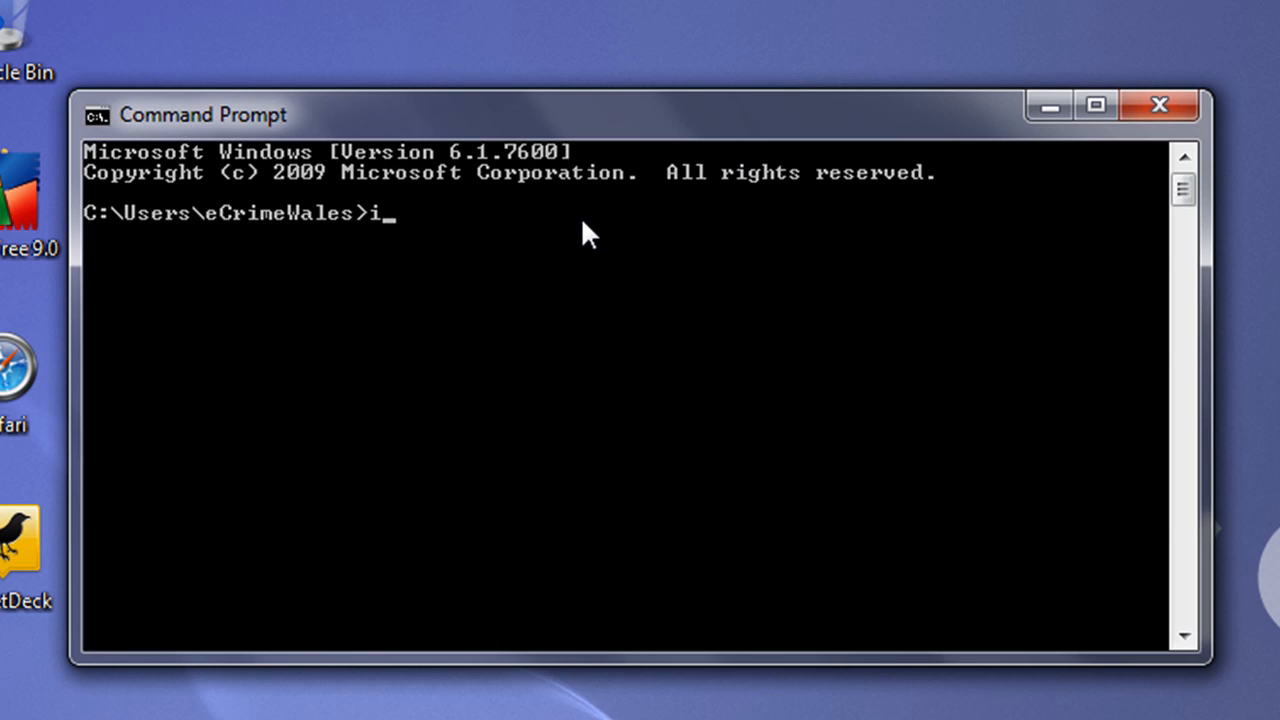
pyautogui.write('pconfig')
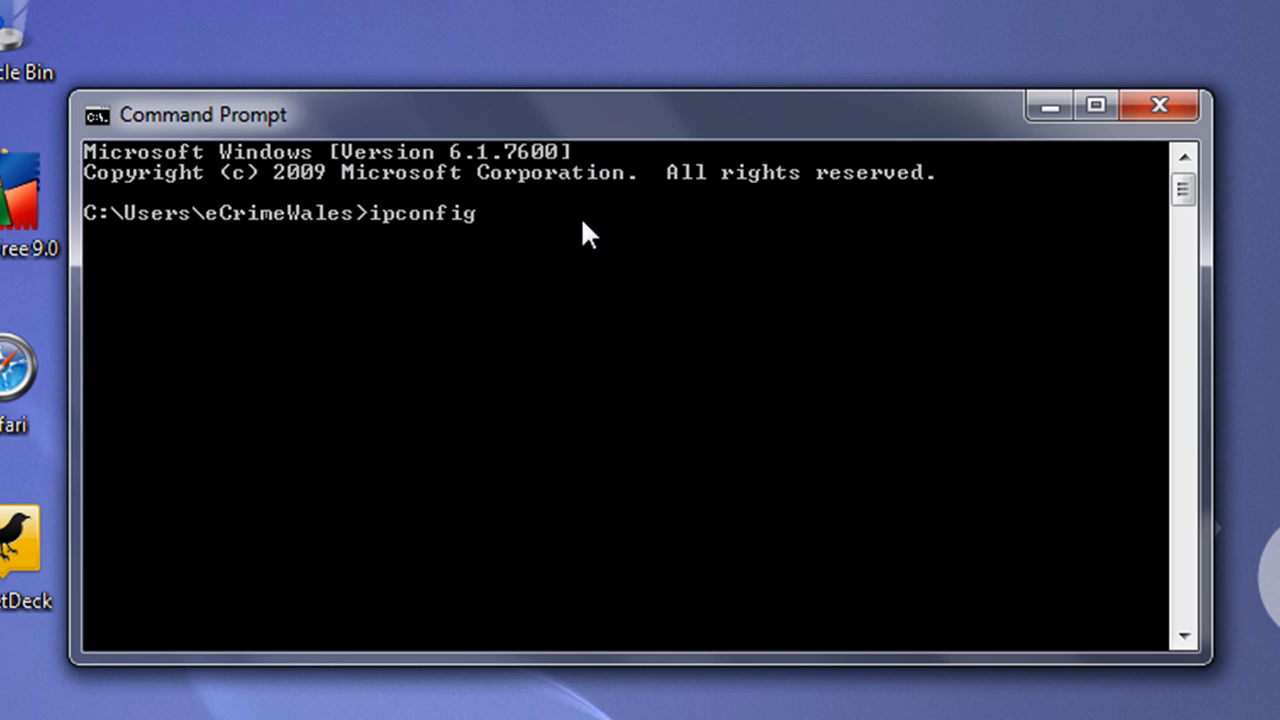
pyautogui.press('enter')
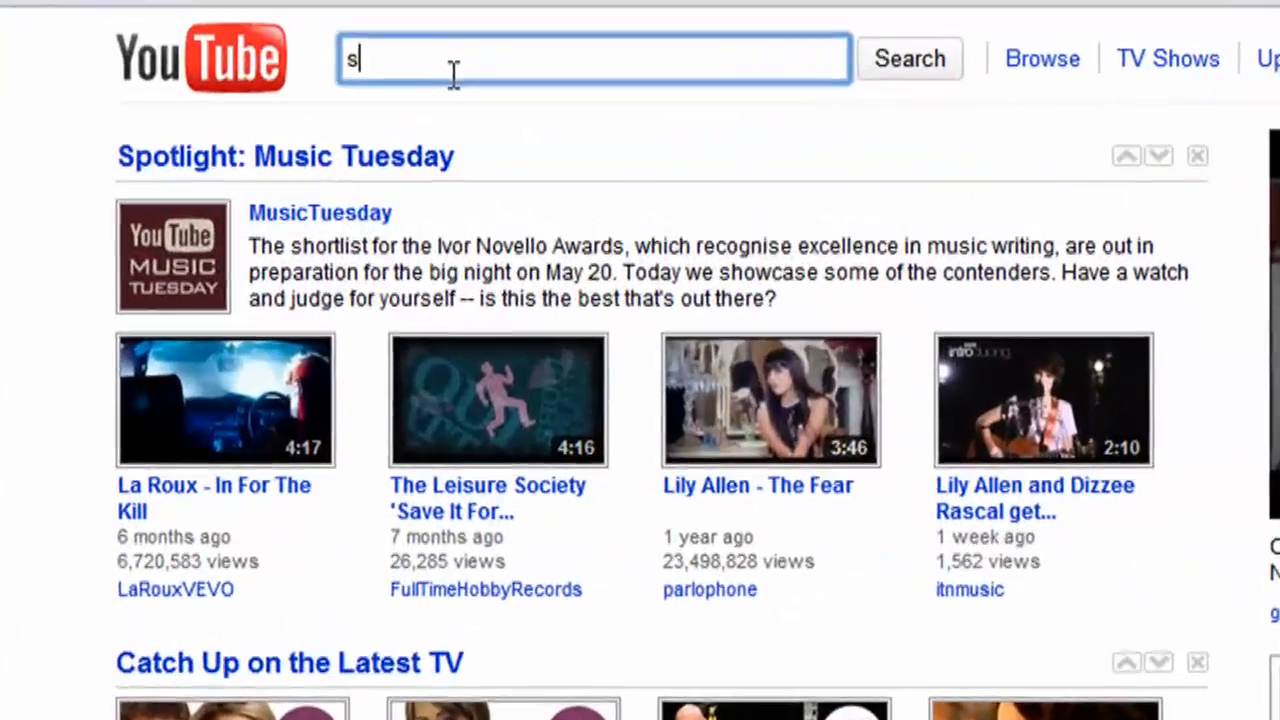
# Enter 'spoof mac address' as the YouTube search query.
pyautogui.write('poof mac')
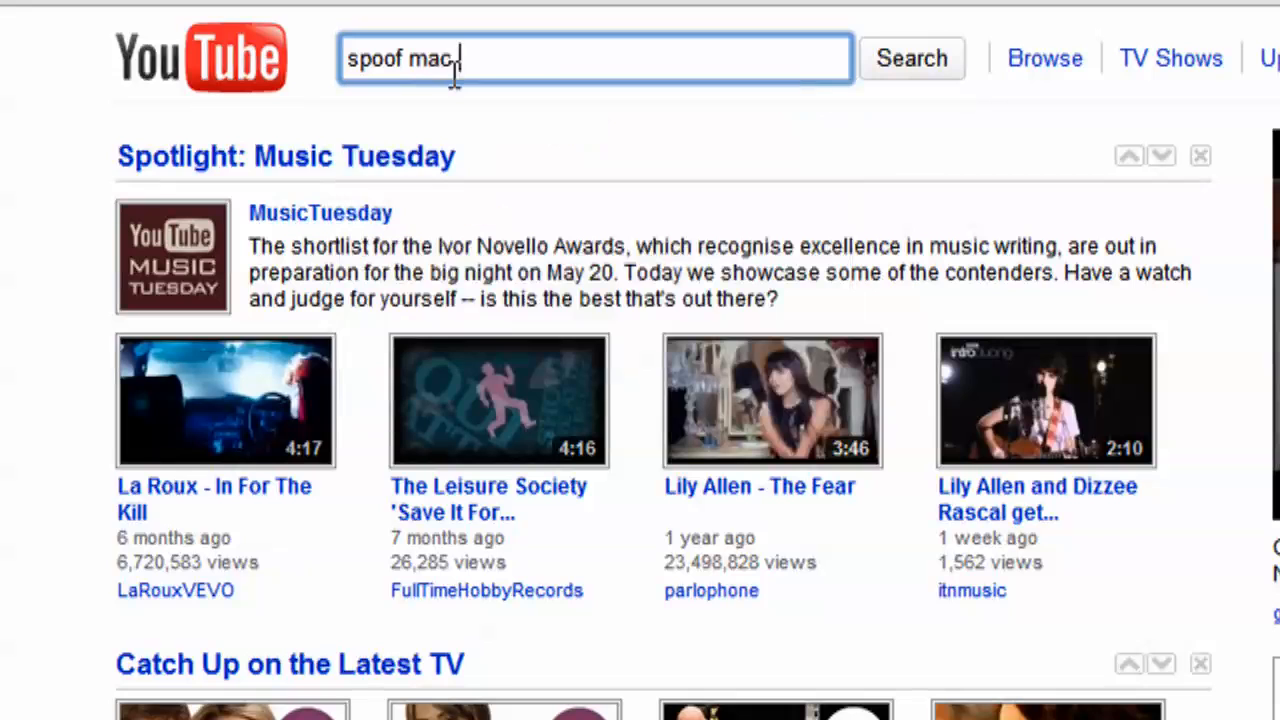
pyautogui.write('address')
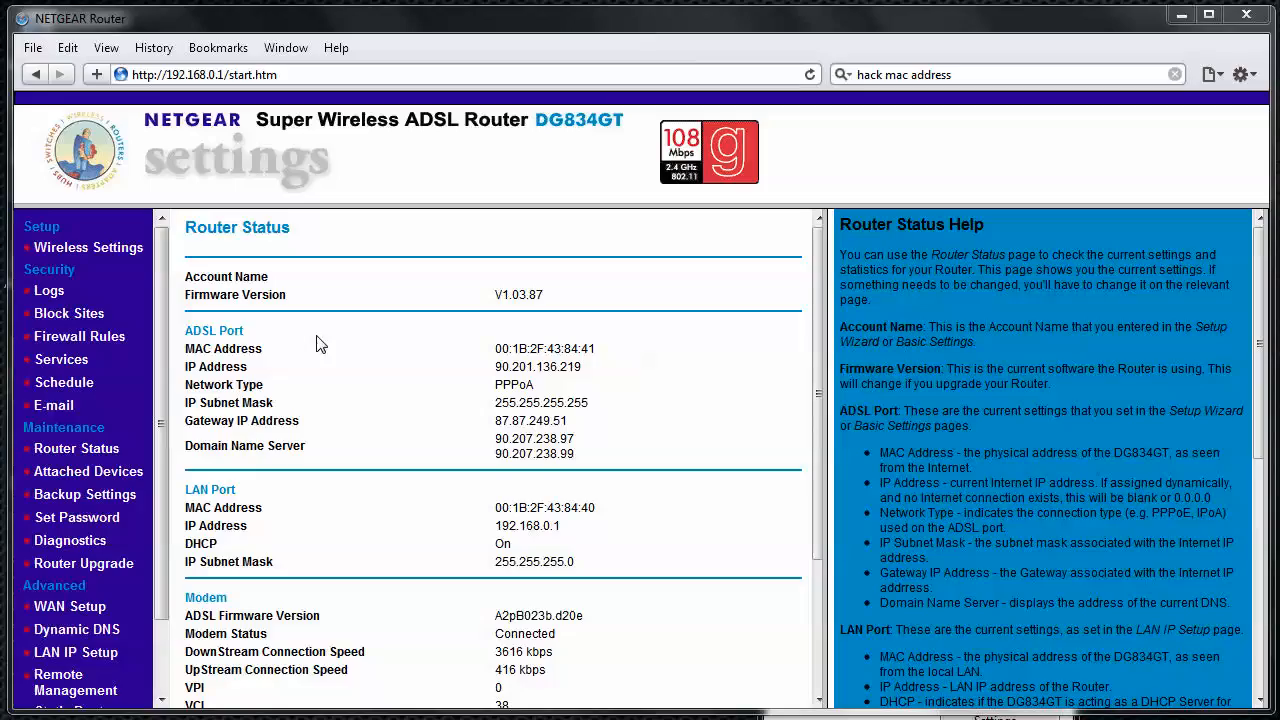
# Go to Wireless Settings and open the Setup Access List page.
pyautogui.click(88, 247)
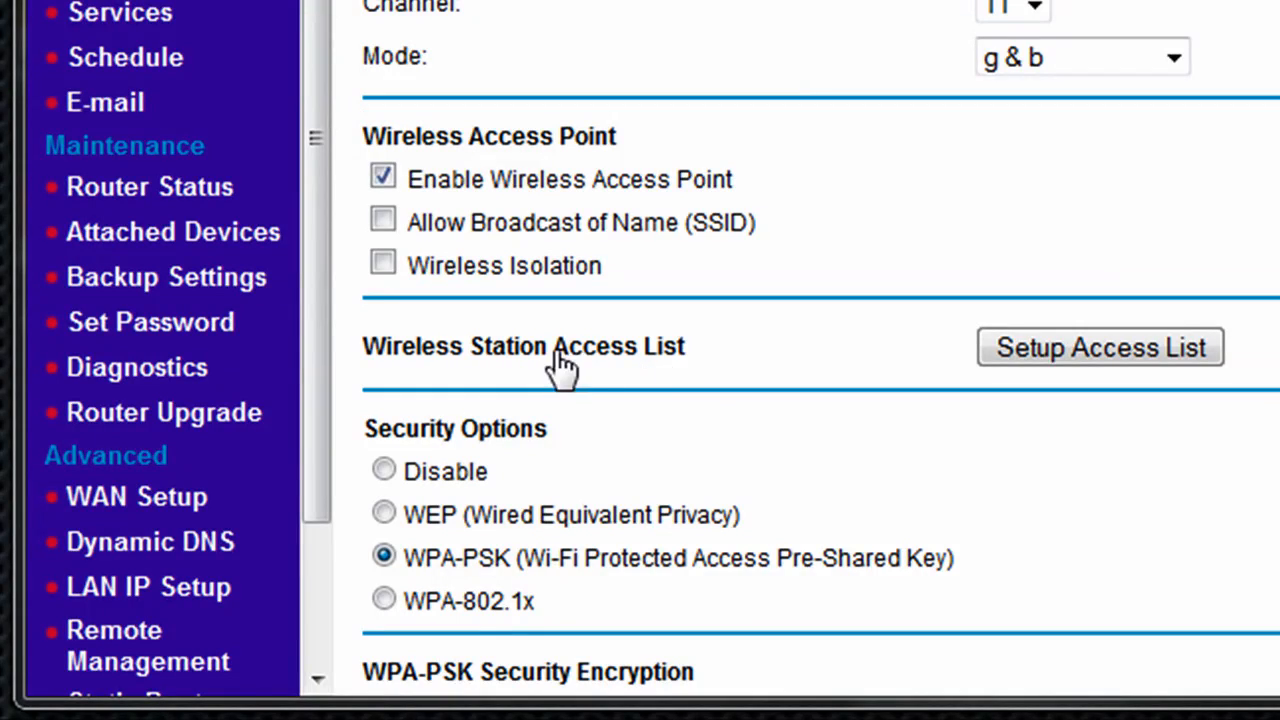
pyautogui.click(1099, 347)
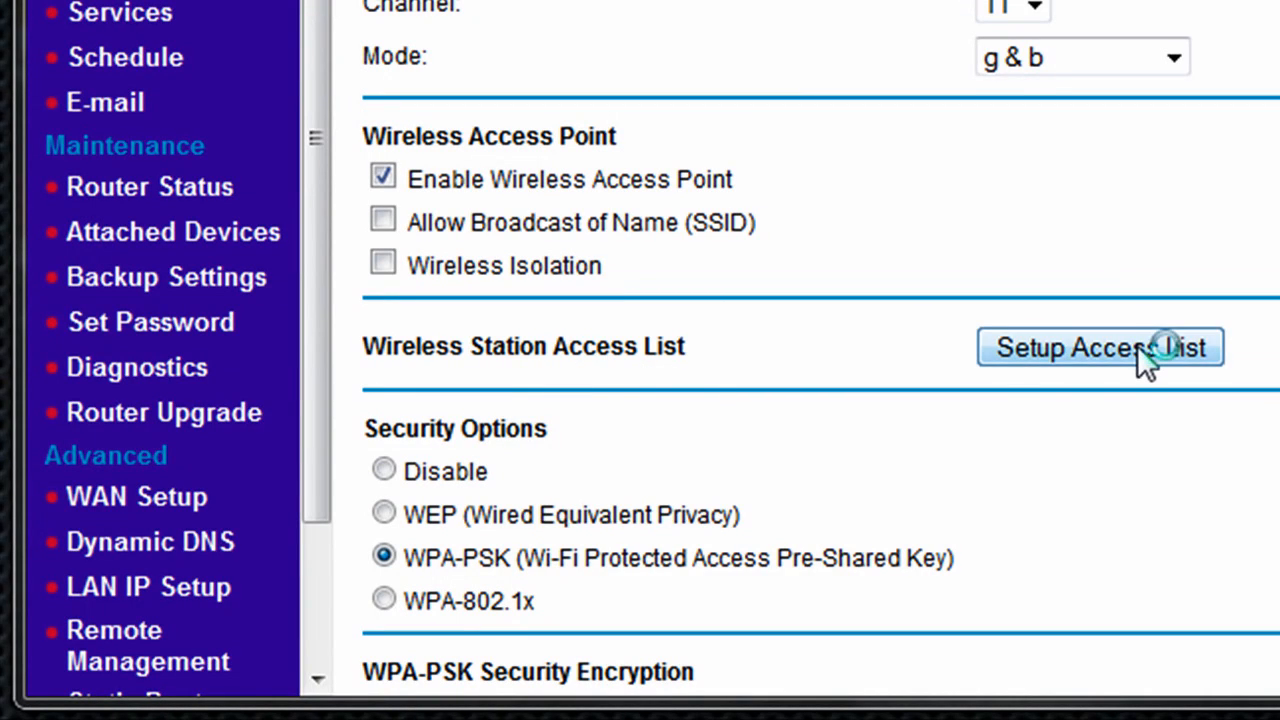
pyautogui.click(1099, 347)
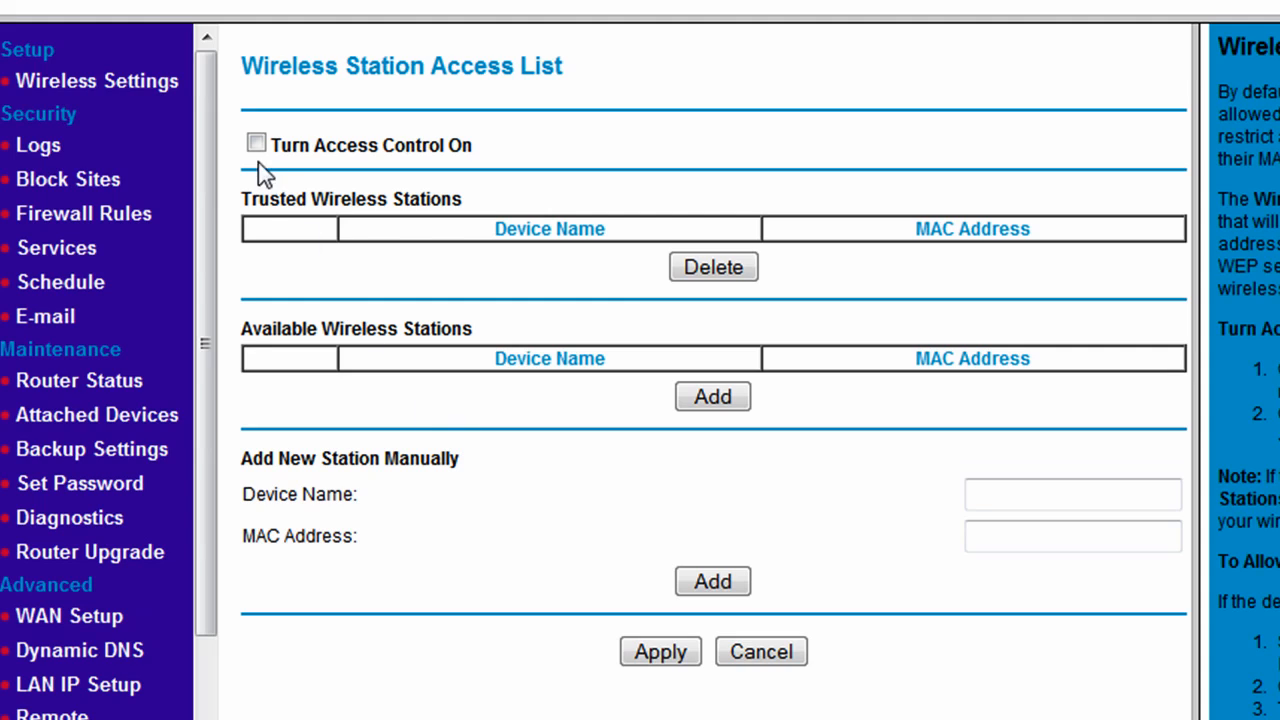
# Turn access control on and add trusted stations with MACs 00:1c:c2 and 00:15:16.
pyautogui.click(256, 143)
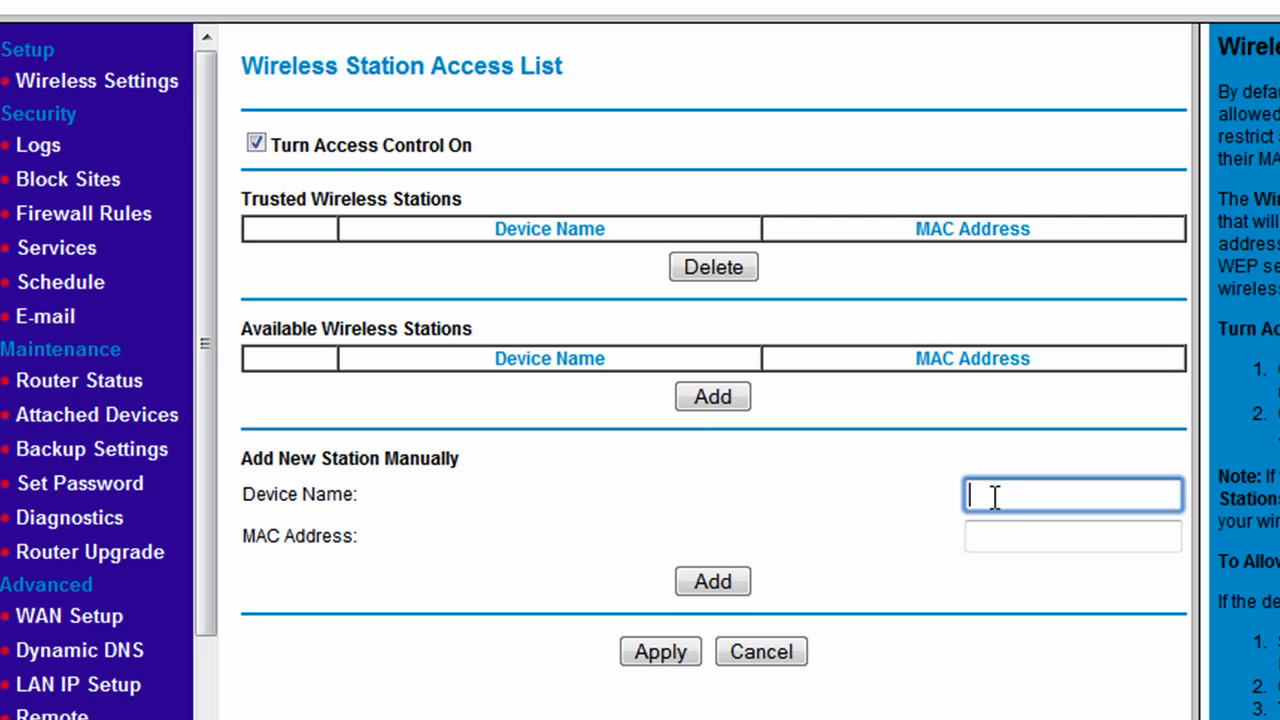
pyautogui.write('My laptop')
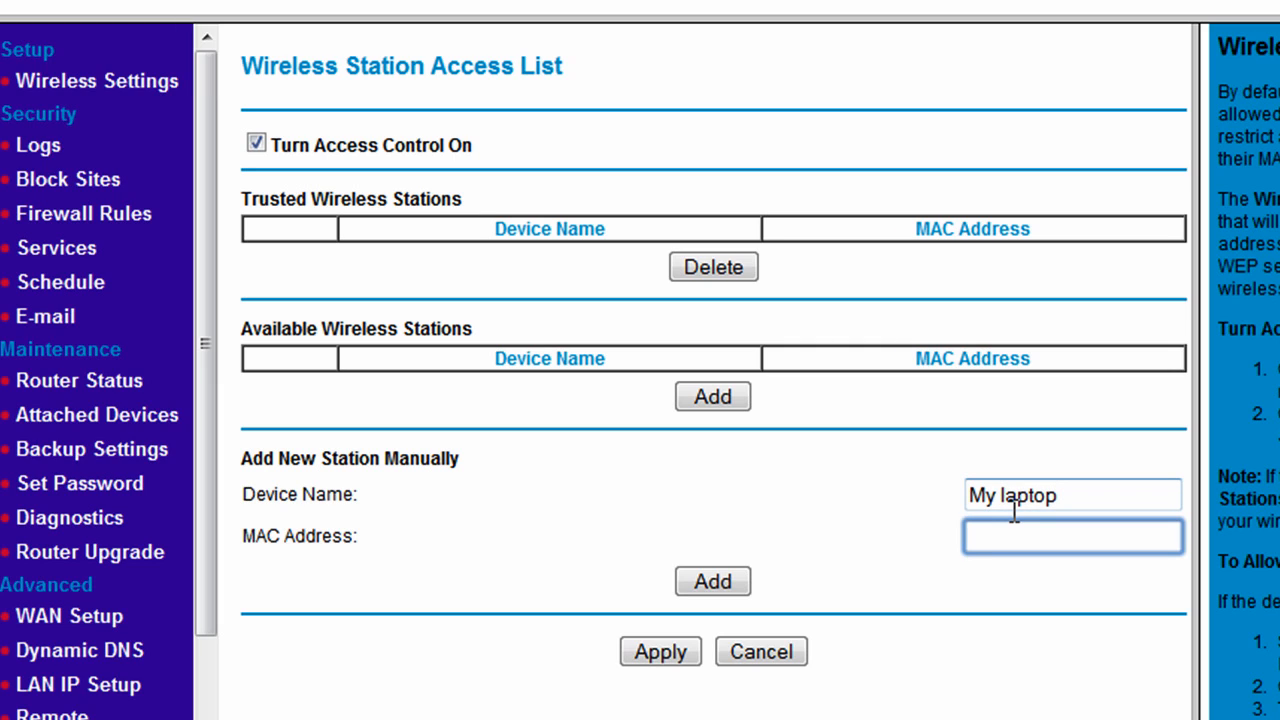
pyautogui.write('00:1c:c2')
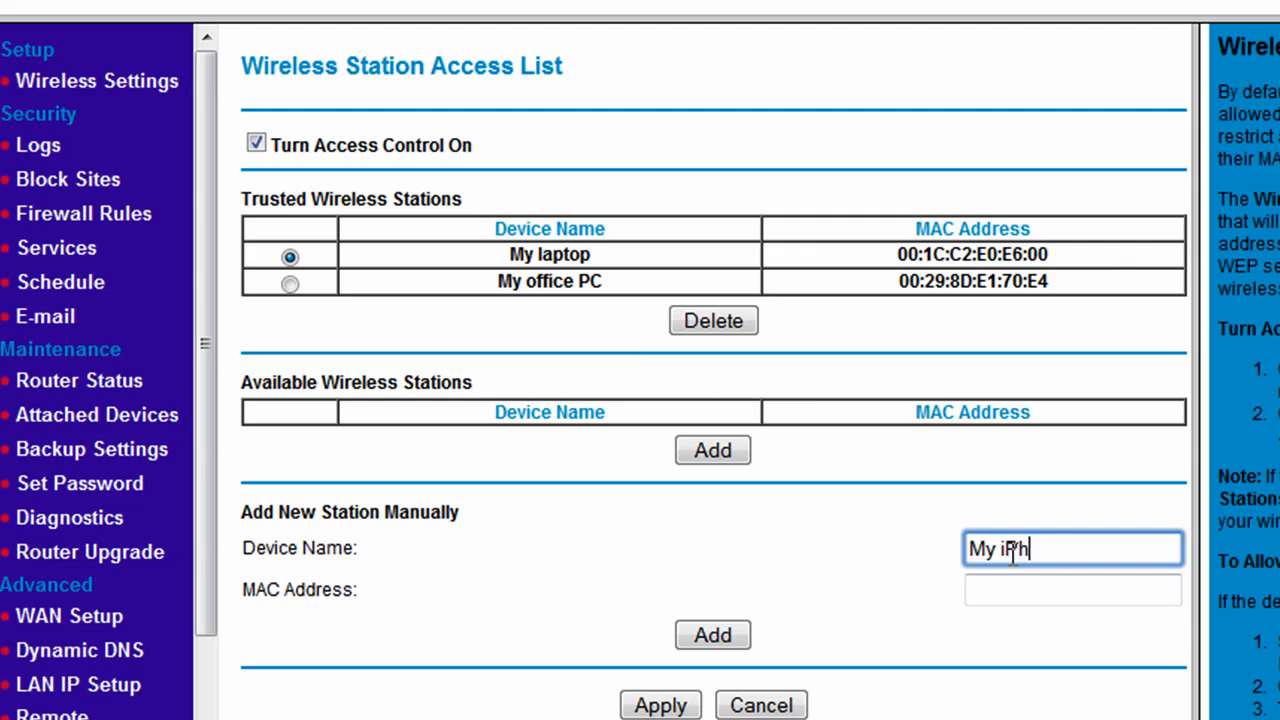
pyautogui.write('00:15:16')
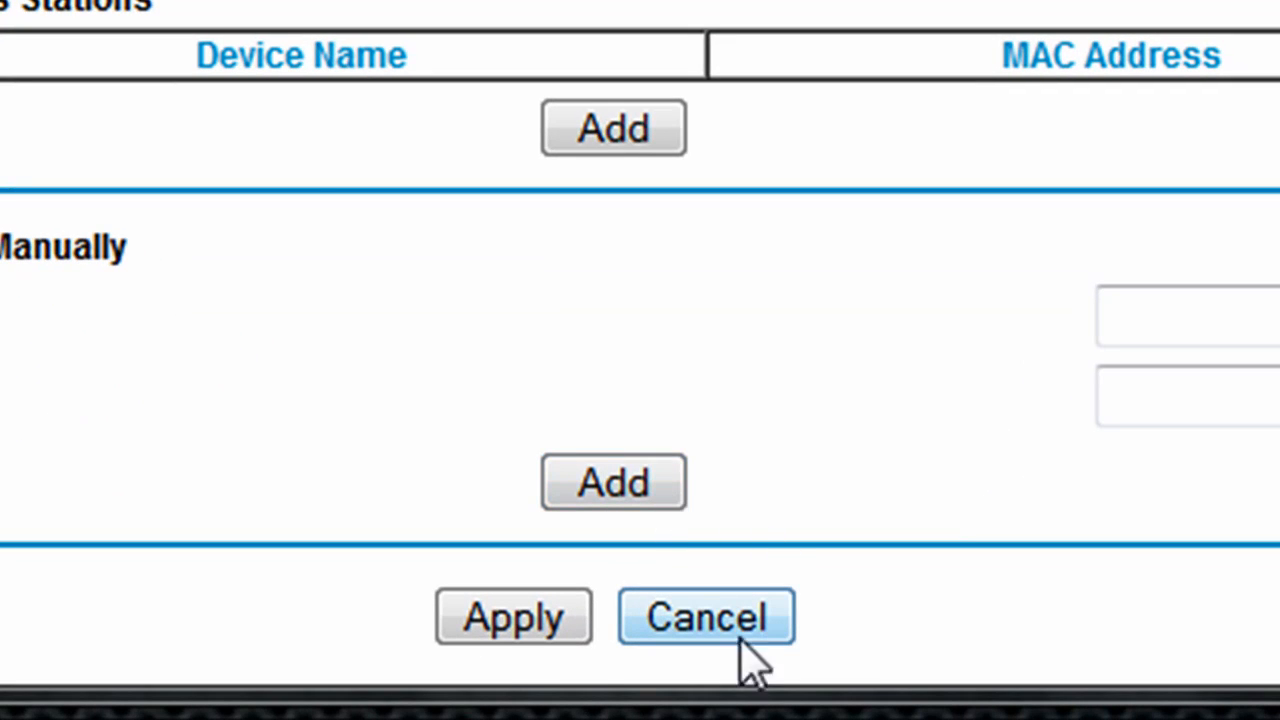
# Apply the access list changes and log out of the router admin.
pyautogui.click(512, 616)
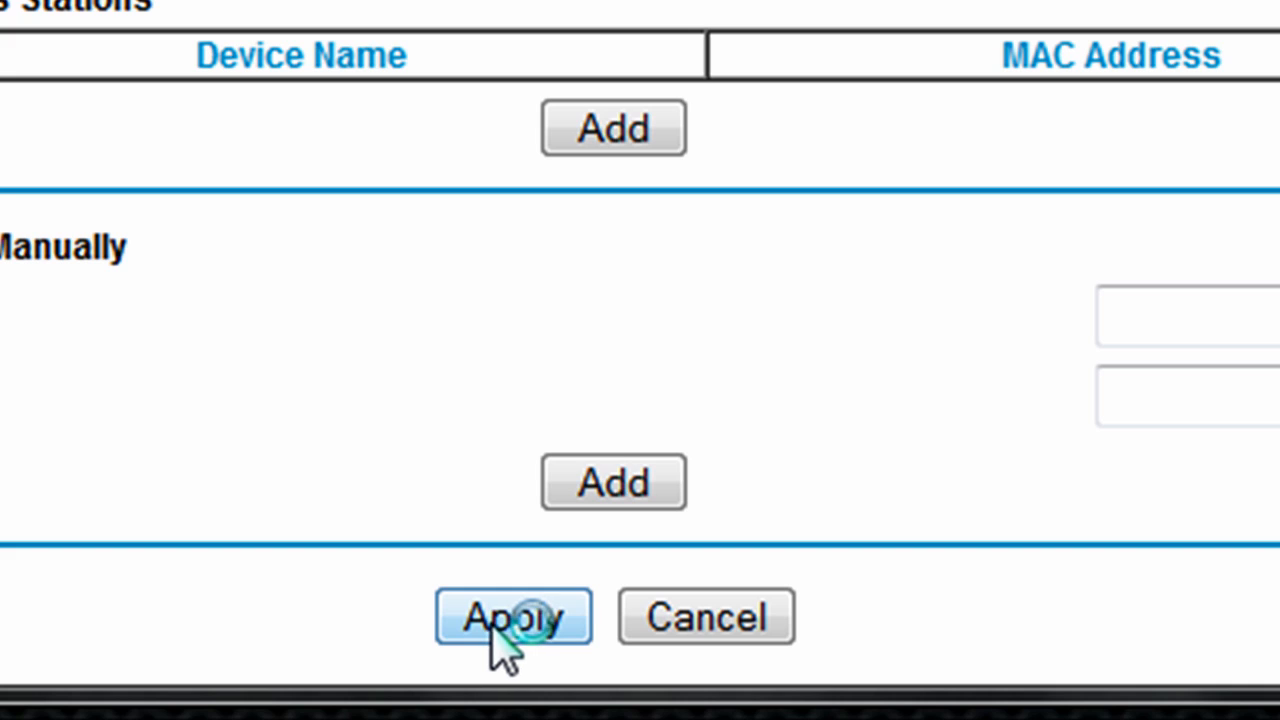
pyautogui.click(513, 616)
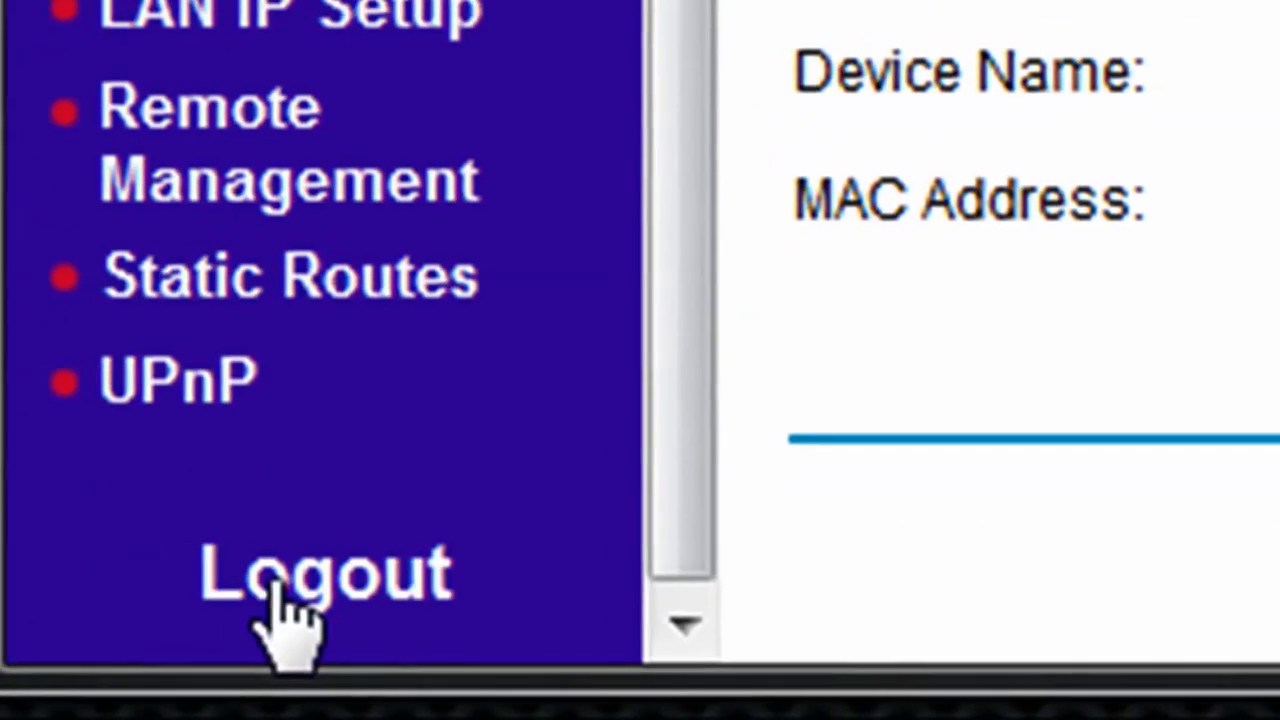